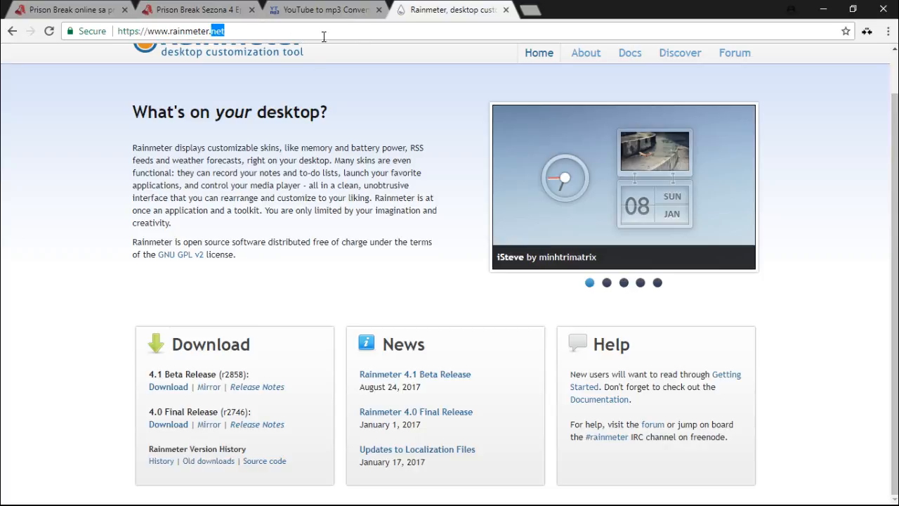
pyautogui.moveTo(197, 358)
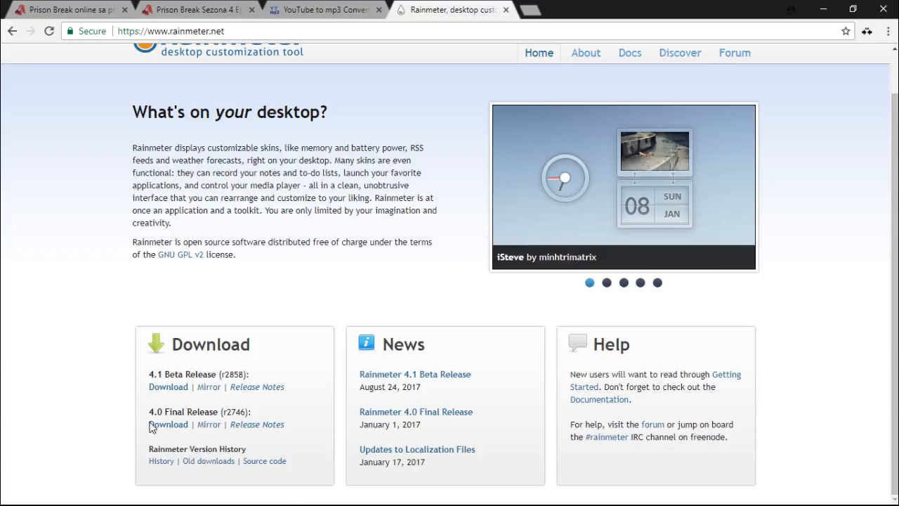
# - Start downloading the Rainmeter 4.0 Final Release from rainmeter.net
pyautogui.doubleClick(183, 410)
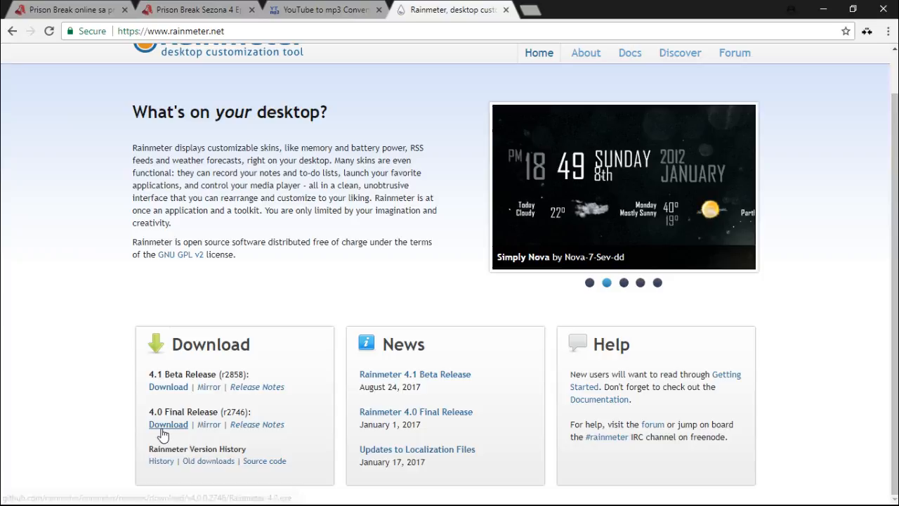
pyautogui.moveTo(823, 8)
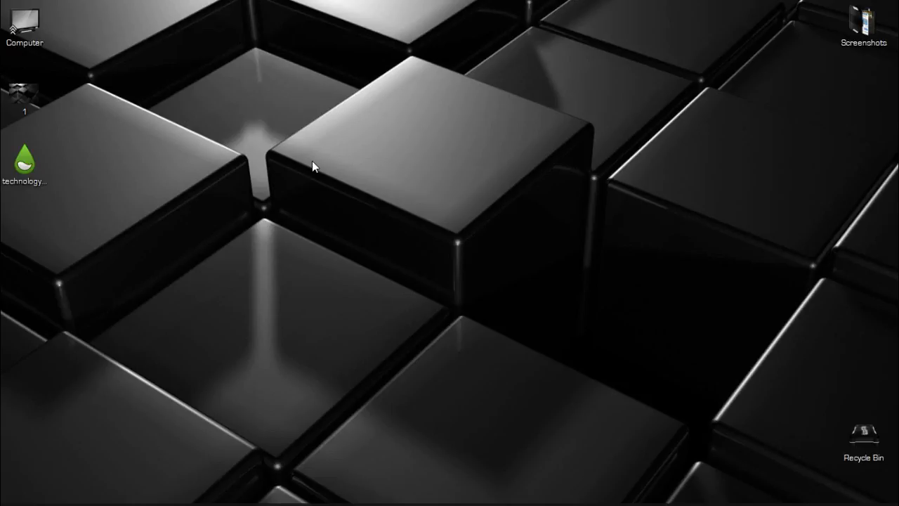
pyautogui.rightClick(315, 165)
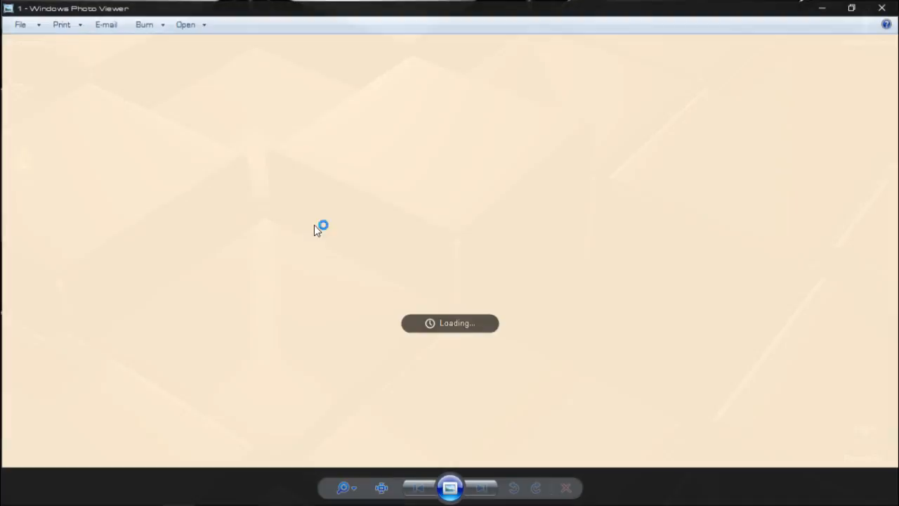
pyautogui.click(851, 9)
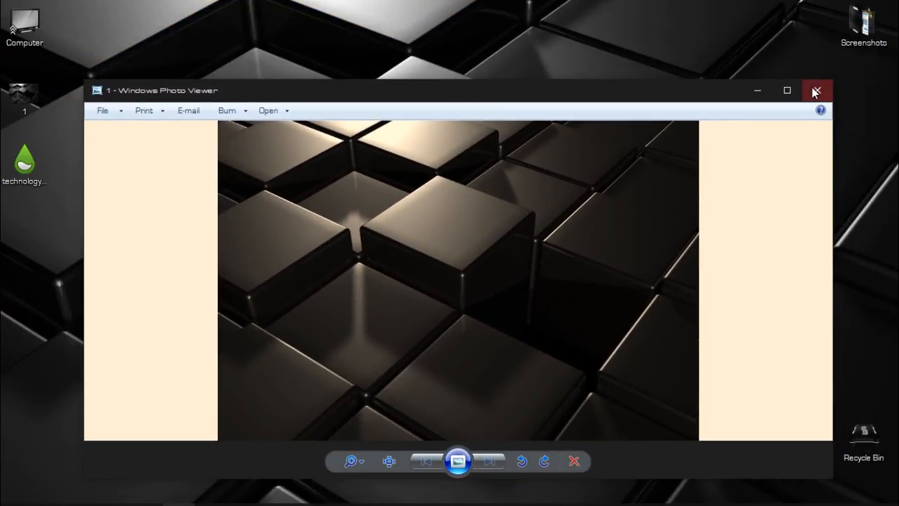
pyautogui.moveTo(818, 91)
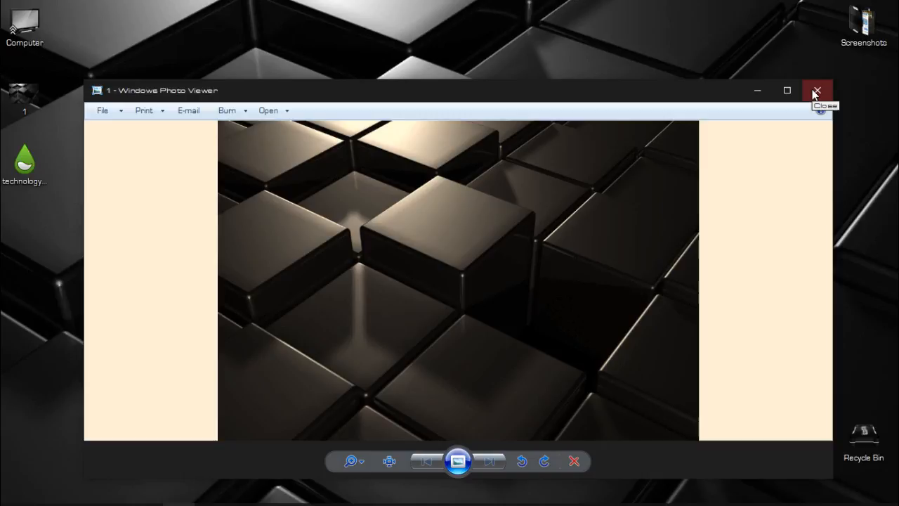
pyautogui.click(817, 89)
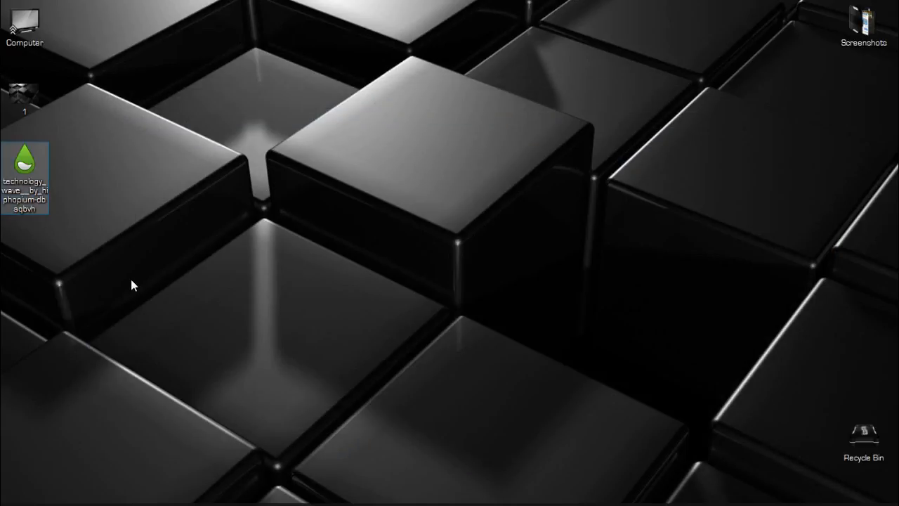
pyautogui.moveTo(404, 162)
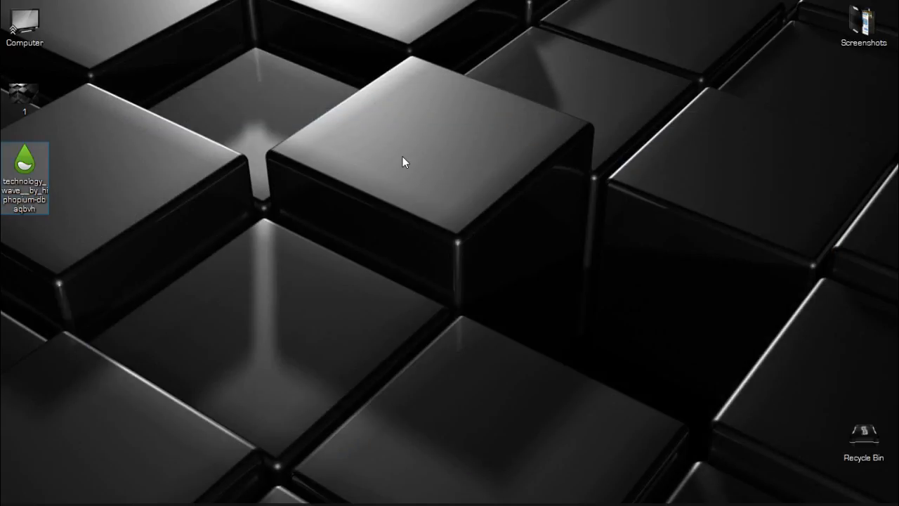
pyautogui.moveTo(135, 202)
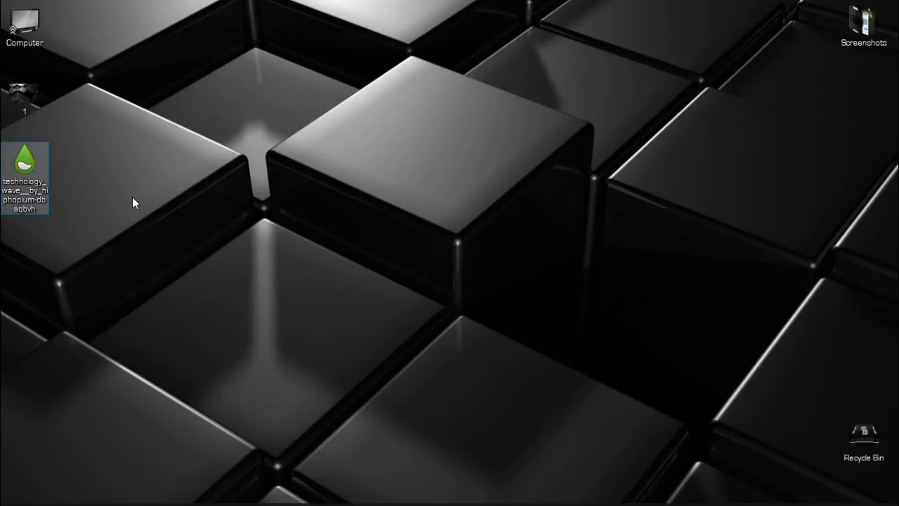
pyautogui.moveTo(138, 200)
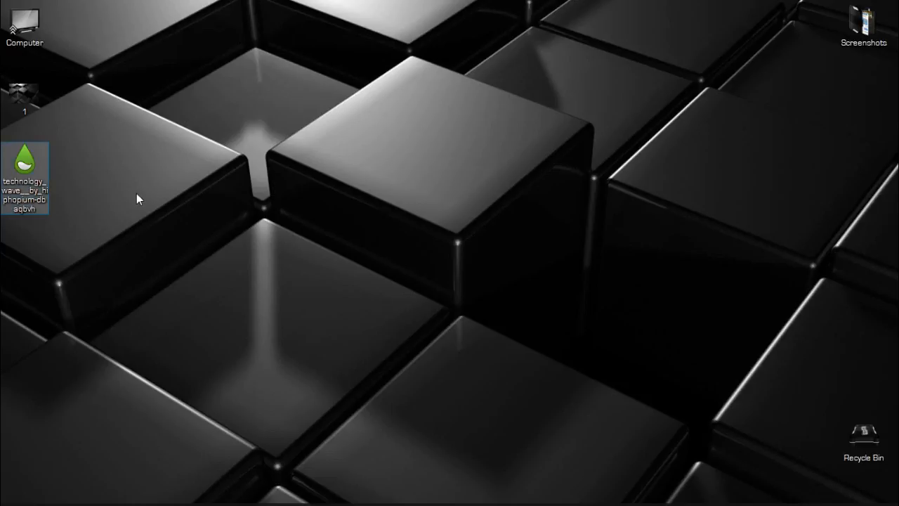
pyautogui.rightClick(138, 200)
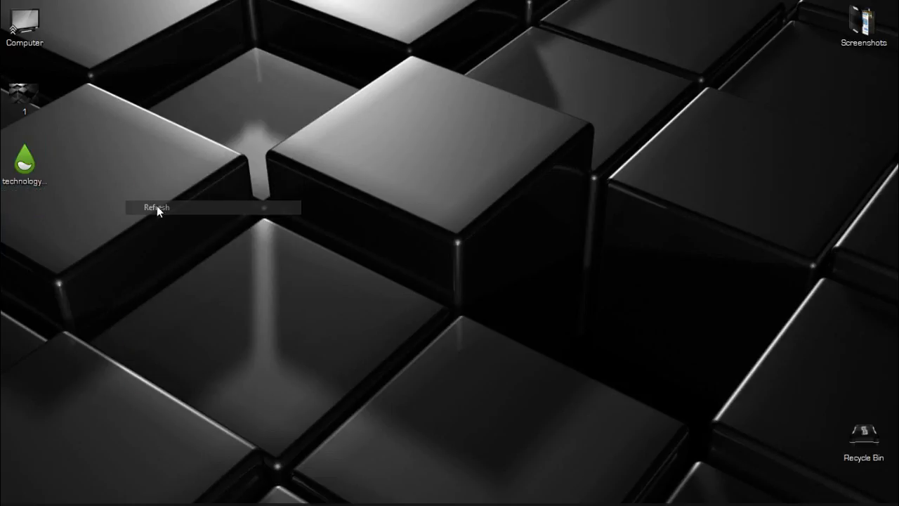
pyautogui.click(155, 208)
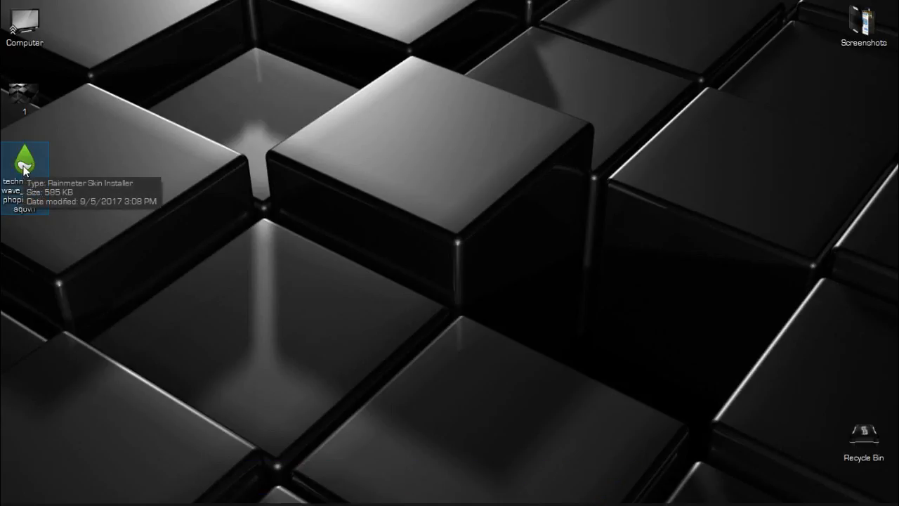
# - Install the Technology Wave .rmskin package with its included layout
pyautogui.doubleClick(25, 163)
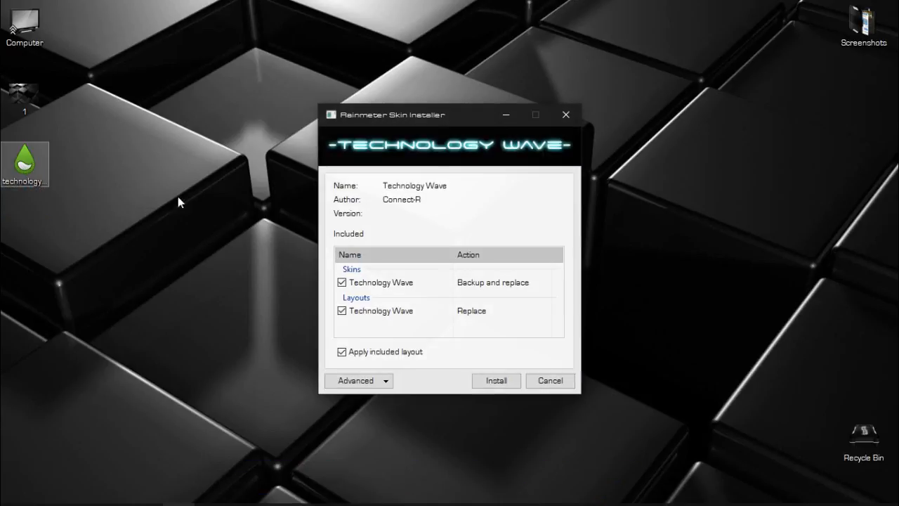
pyautogui.moveTo(495, 379)
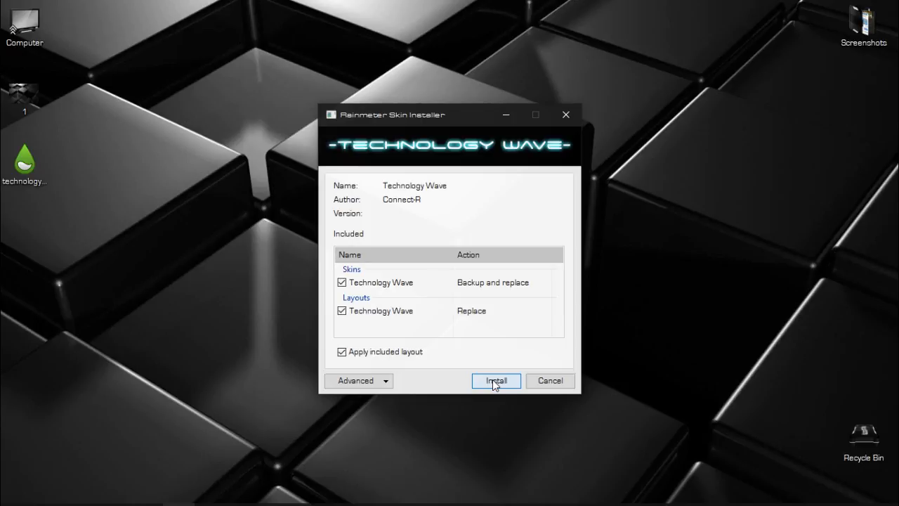
pyautogui.click(496, 379)
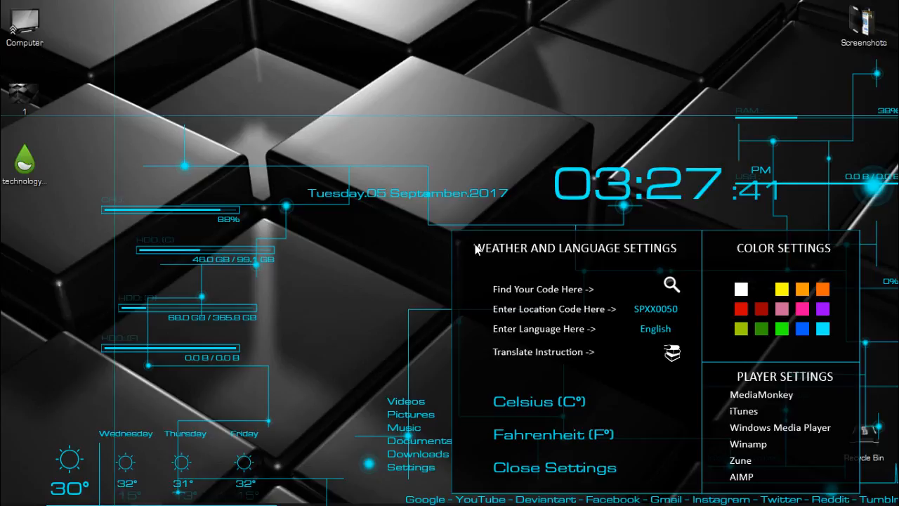
pyautogui.moveTo(531, 260)
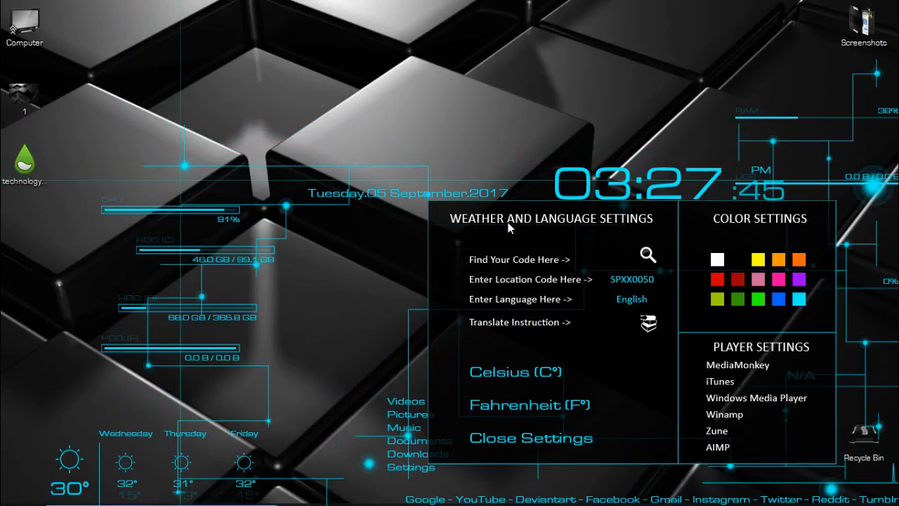
pyautogui.moveTo(623, 391)
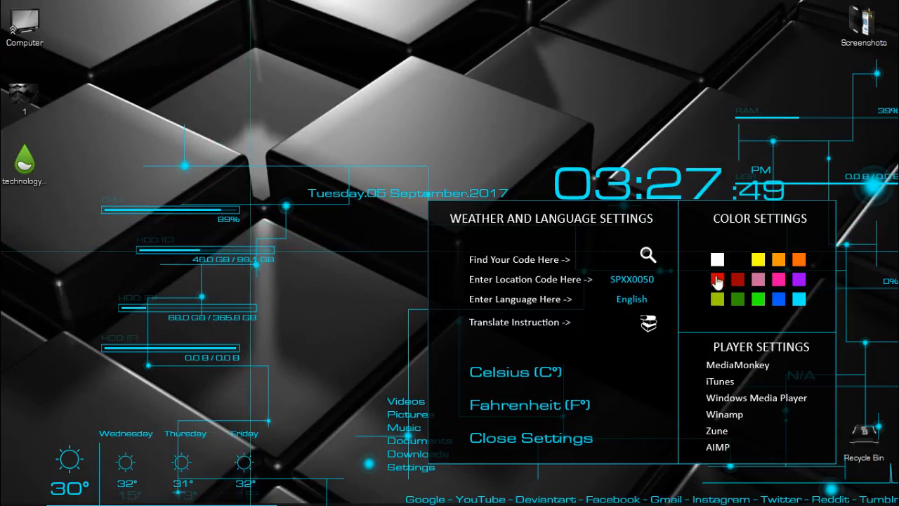
pyautogui.click(716, 278)
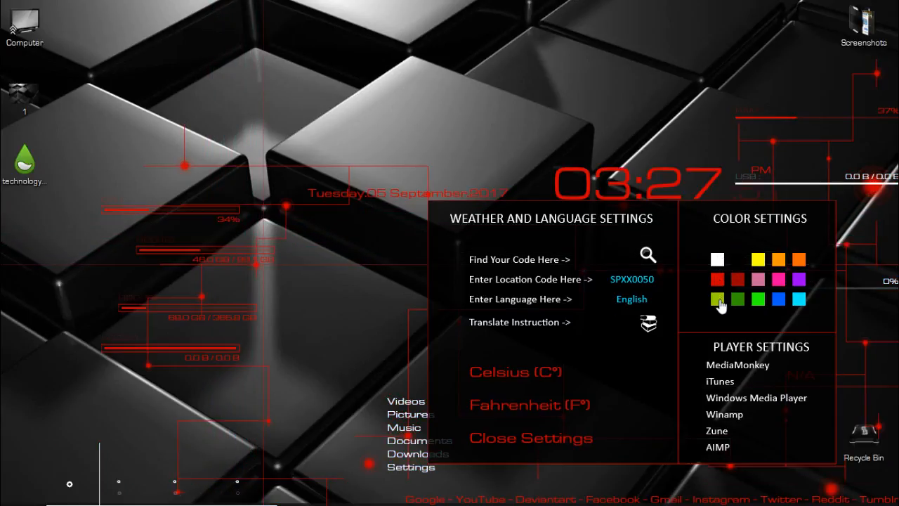
pyautogui.click(716, 299)
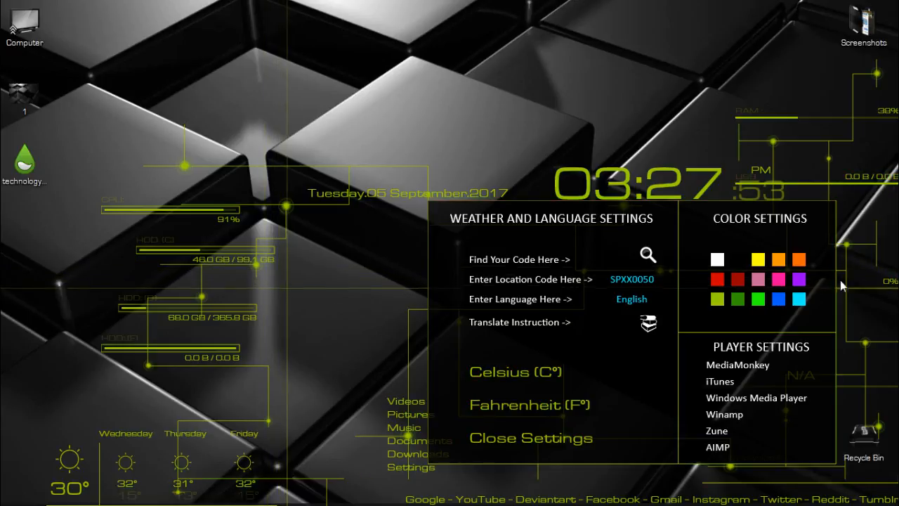
pyautogui.click(798, 301)
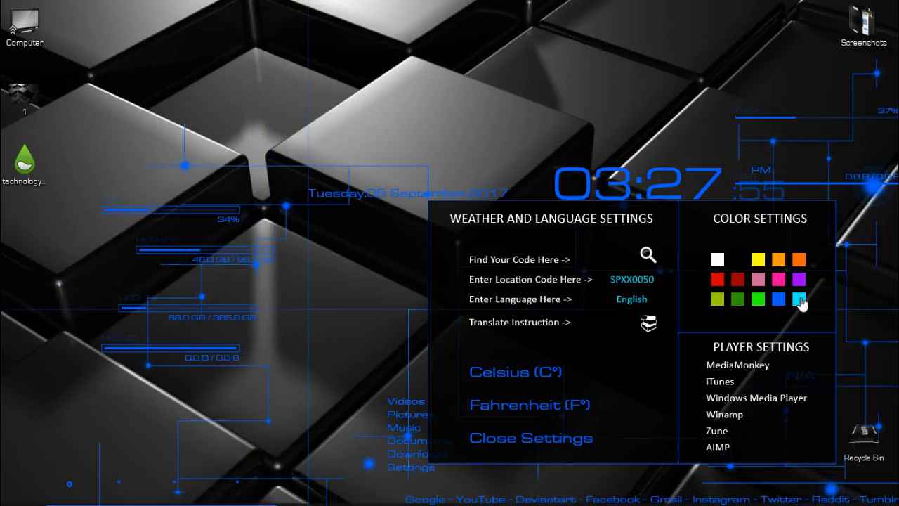
pyautogui.click(736, 279)
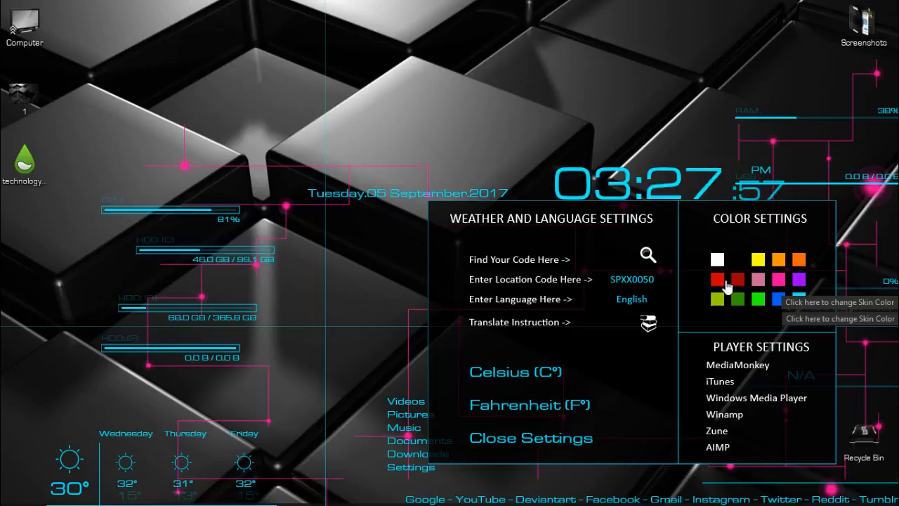
pyautogui.click(736, 279)
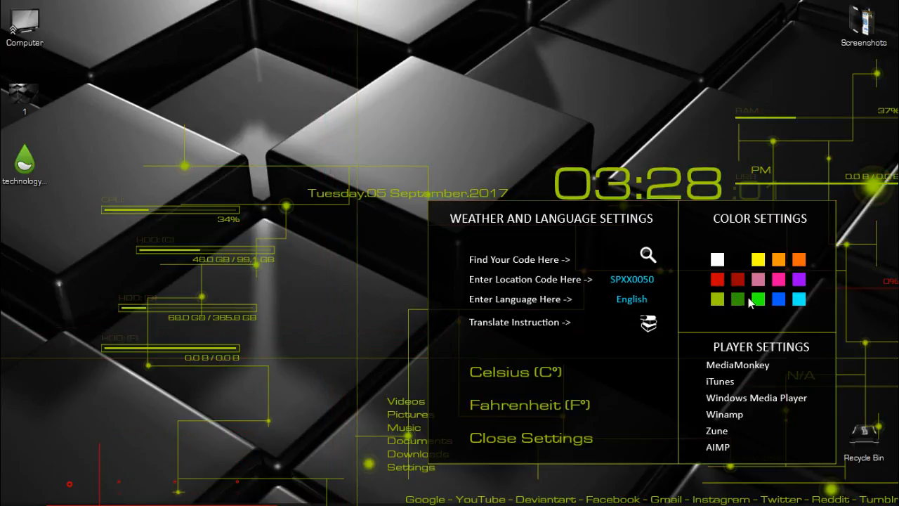
pyautogui.click(778, 299)
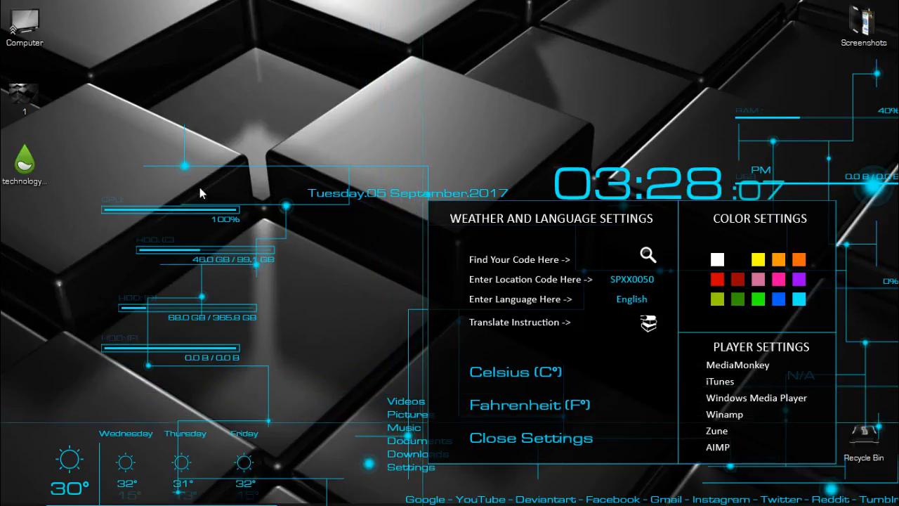
pyautogui.moveTo(290, 247)
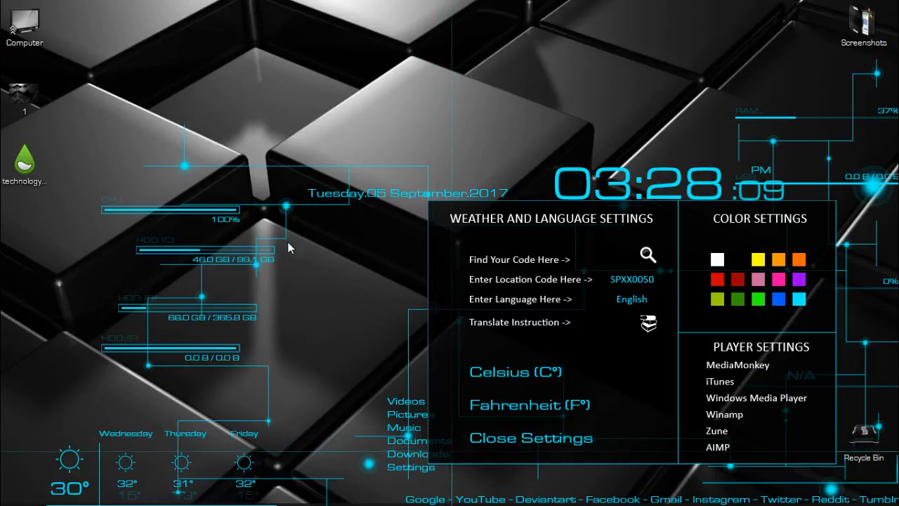
pyautogui.moveTo(373, 278)
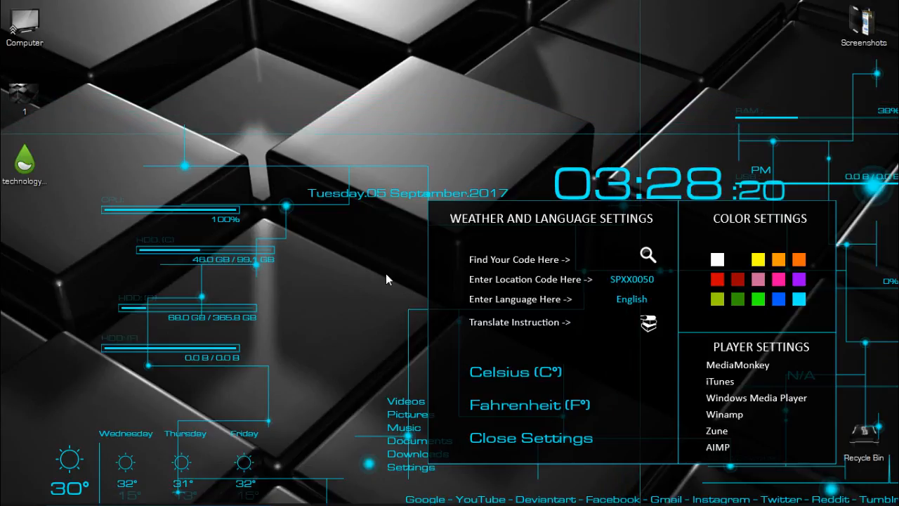
pyautogui.moveTo(357, 289)
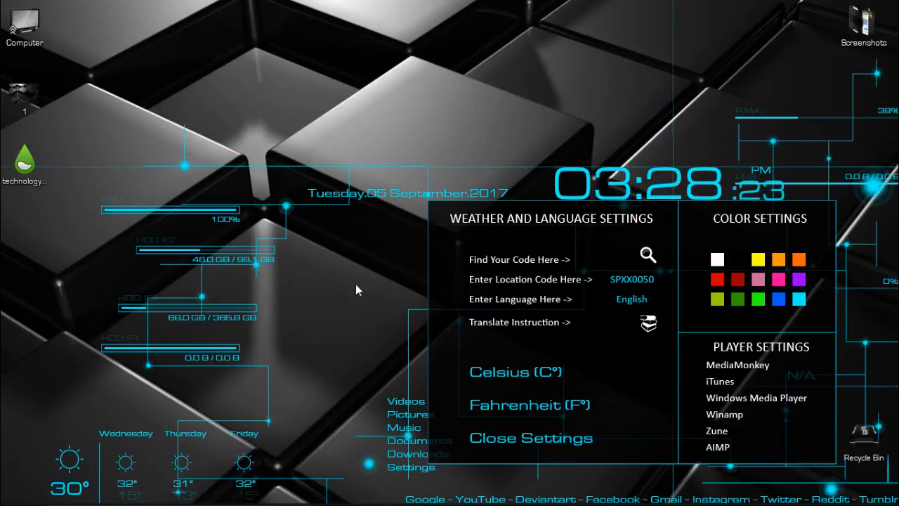
# - Unload the Technology Wave settings panel skin from the desktop
pyautogui.rightClick(587, 343)
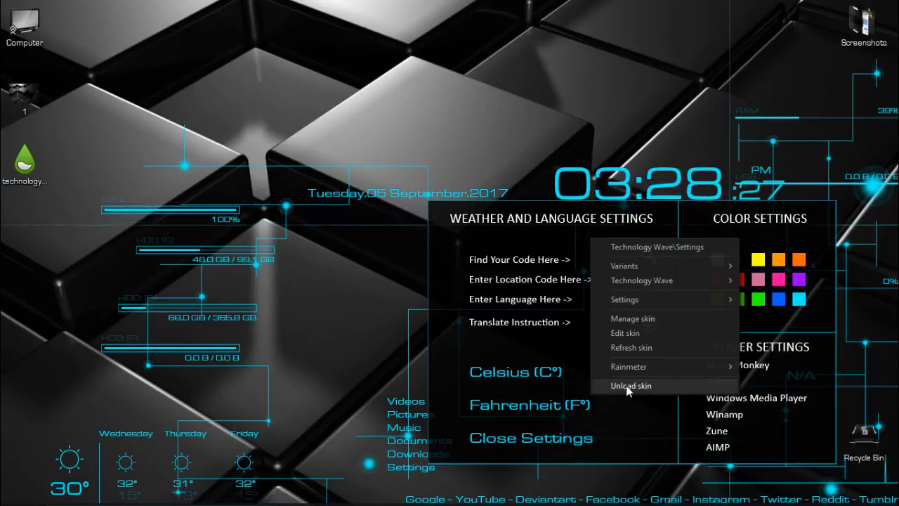
pyautogui.click(630, 384)
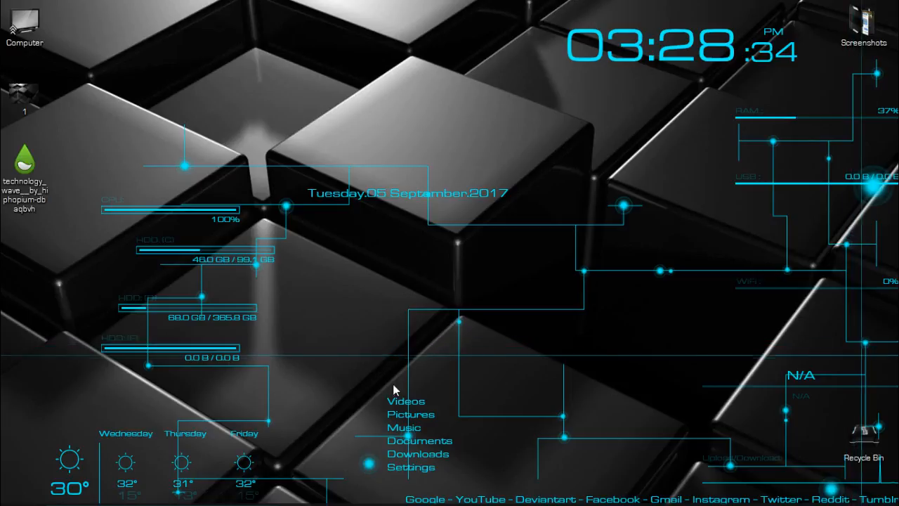
pyautogui.moveTo(358, 243)
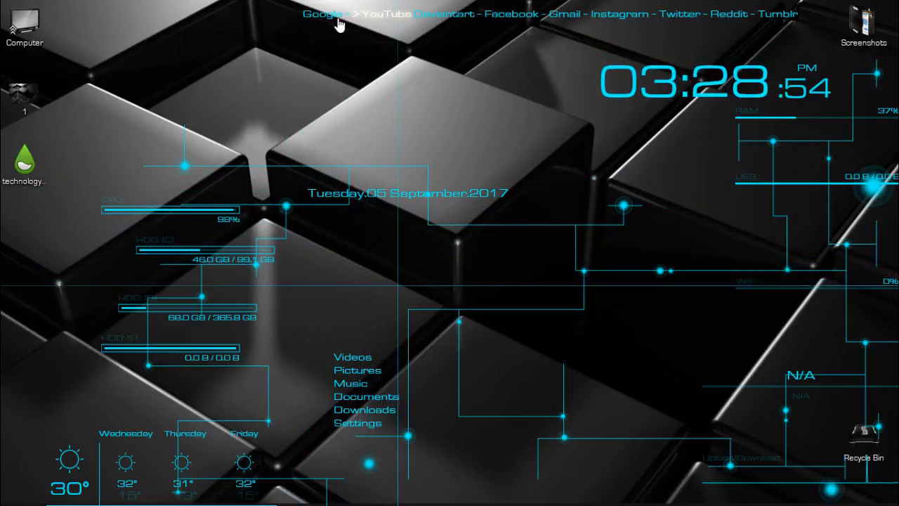
pyautogui.moveTo(499, 14)
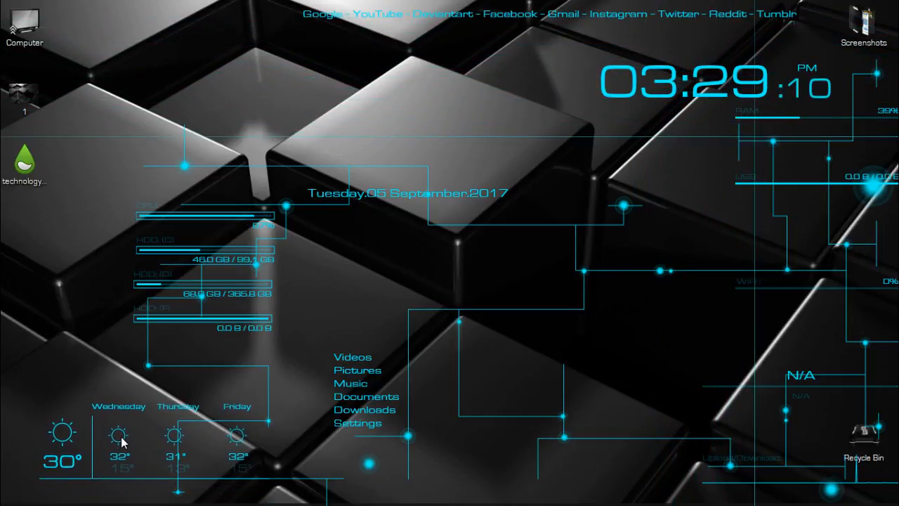
pyautogui.moveTo(351, 399)
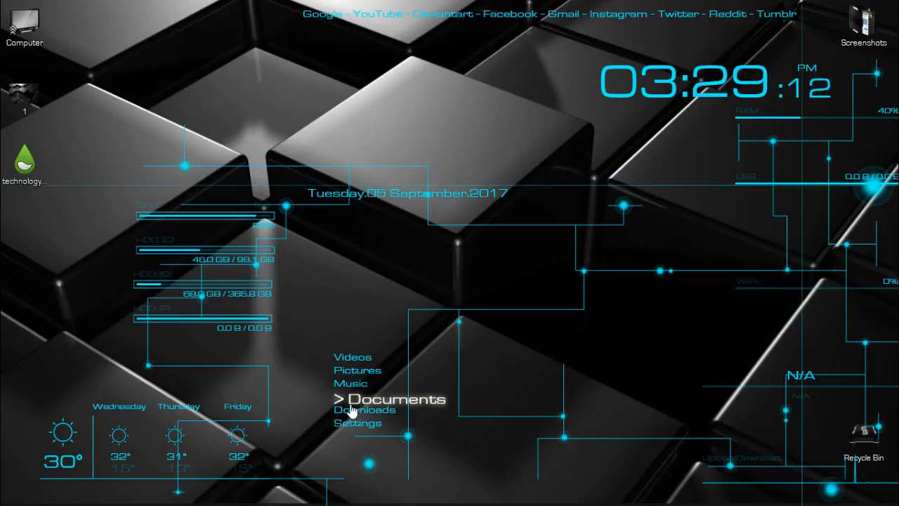
pyautogui.moveTo(814, 385)
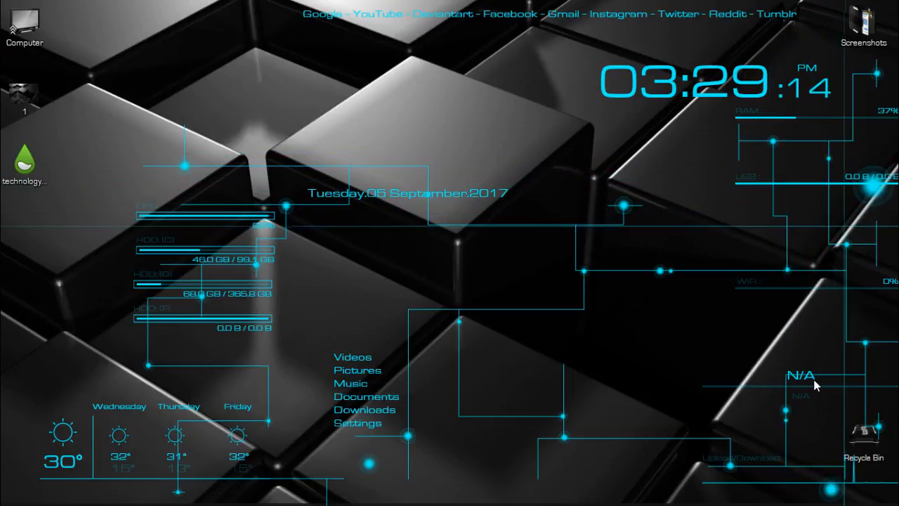
pyautogui.moveTo(759, 358)
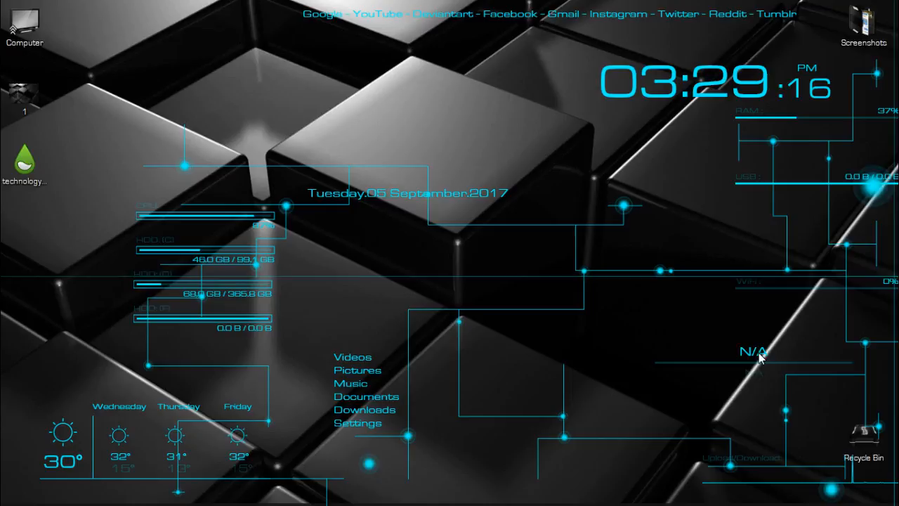
pyautogui.moveTo(892, 290)
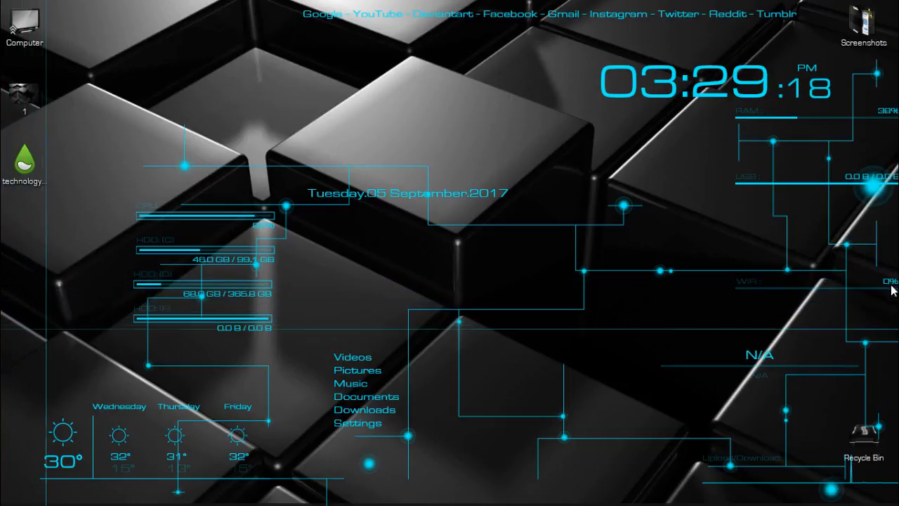
pyautogui.moveTo(799, 295)
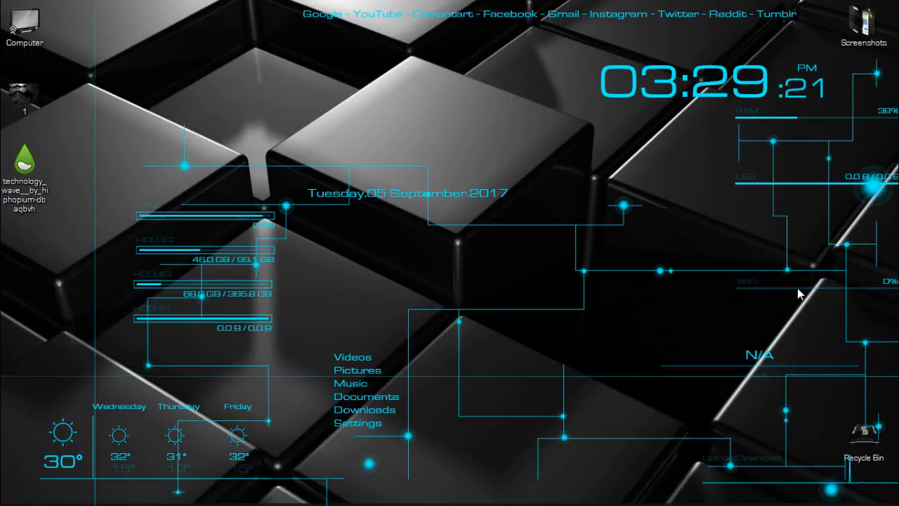
pyautogui.moveTo(728, 333)
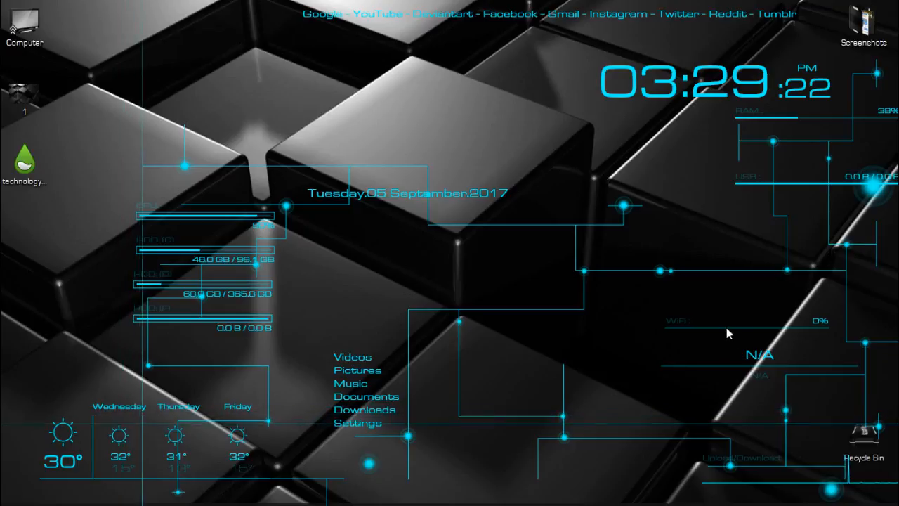
pyautogui.moveTo(695, 266)
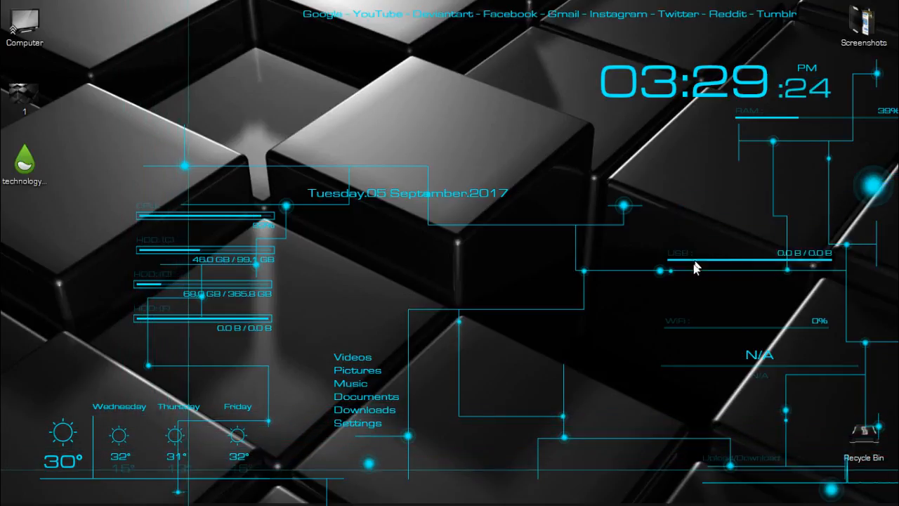
pyautogui.moveTo(775, 180)
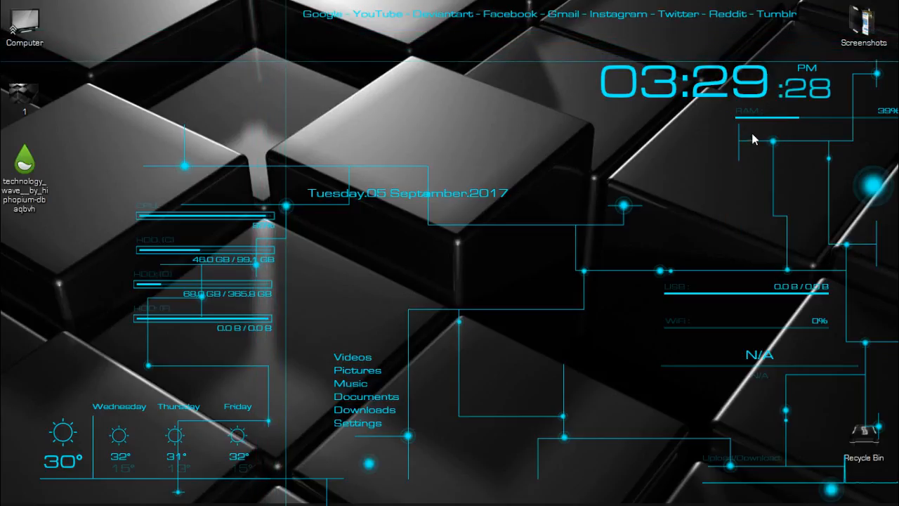
pyautogui.moveTo(688, 255)
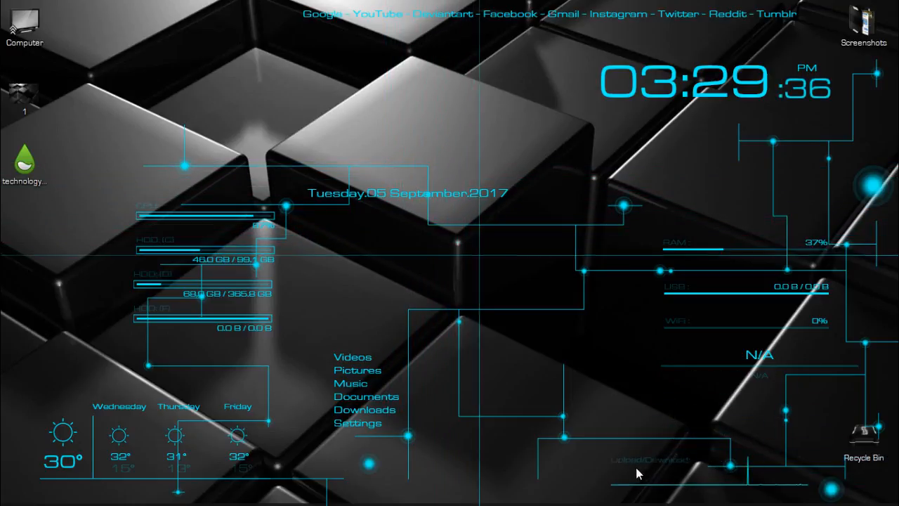
pyautogui.moveTo(587, 476)
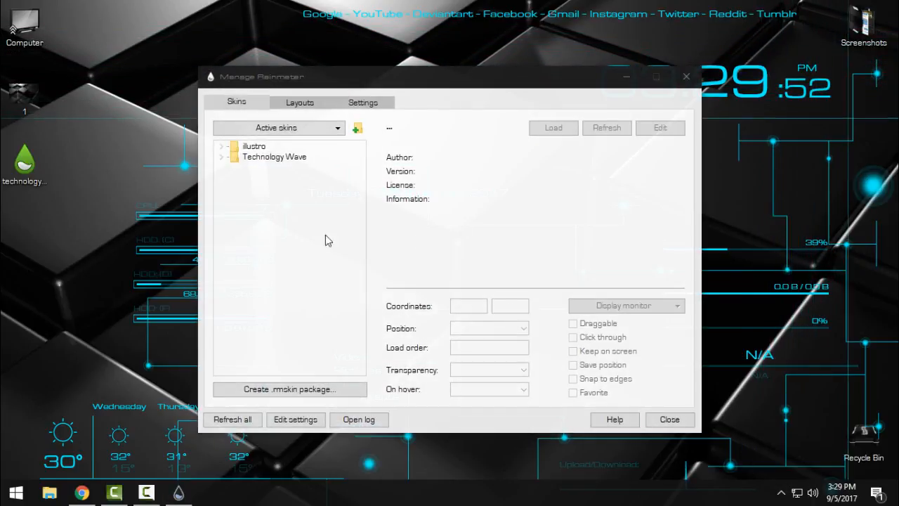
# - Expand the Technology Wave folder to list Clock, Cpu, Ram and Visualizer skins
pyautogui.click(274, 155)
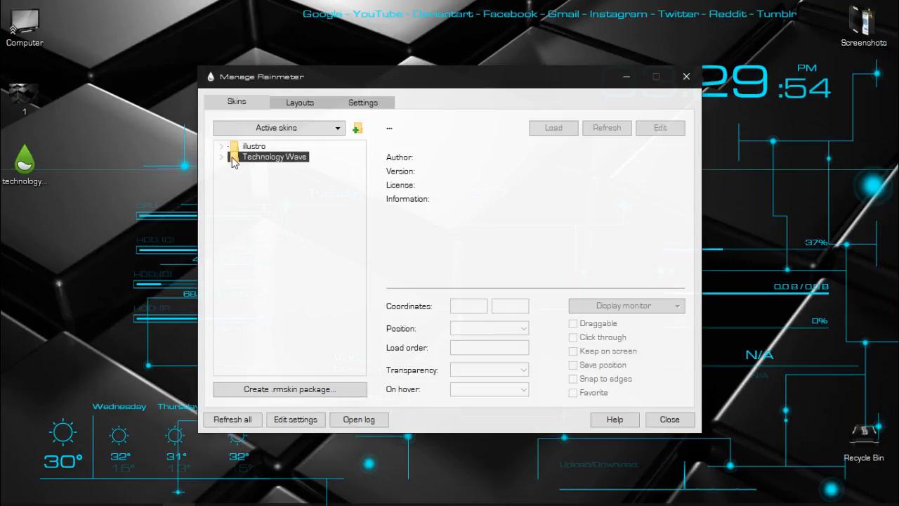
pyautogui.click(222, 158)
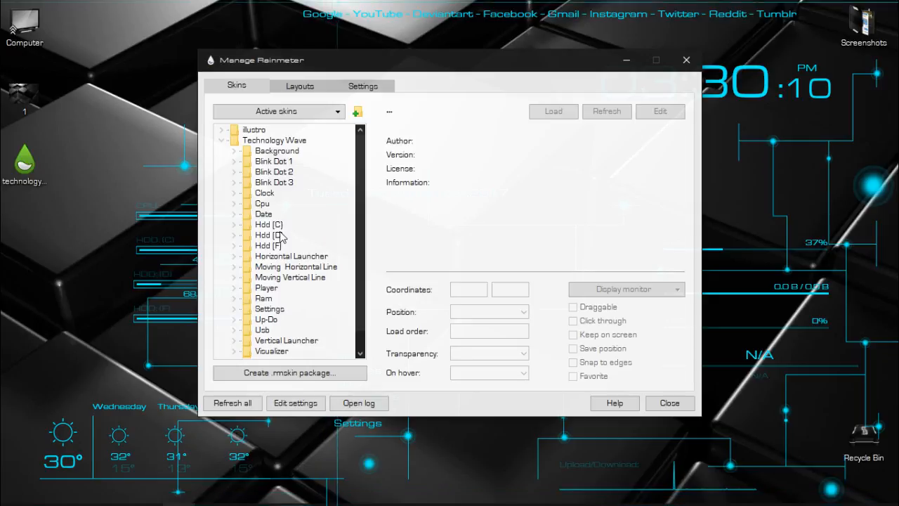
pyautogui.moveTo(334, 208)
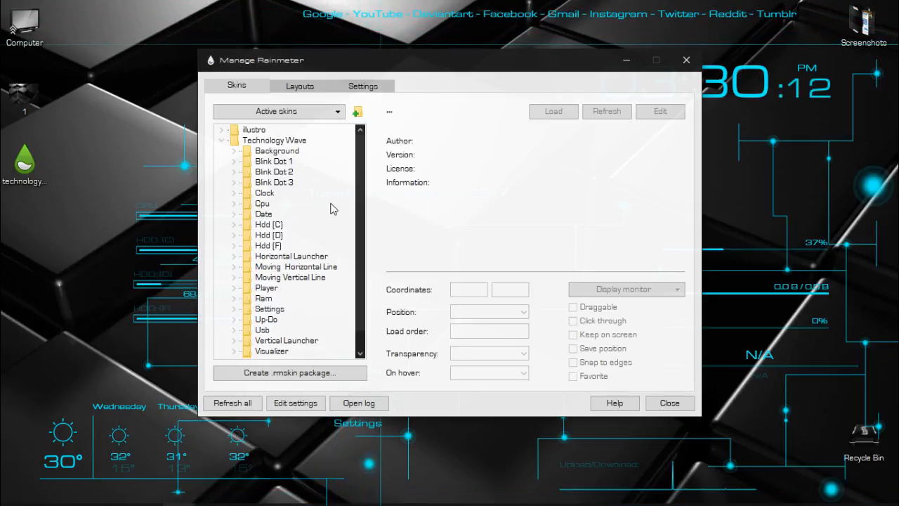
pyautogui.moveTo(247, 177)
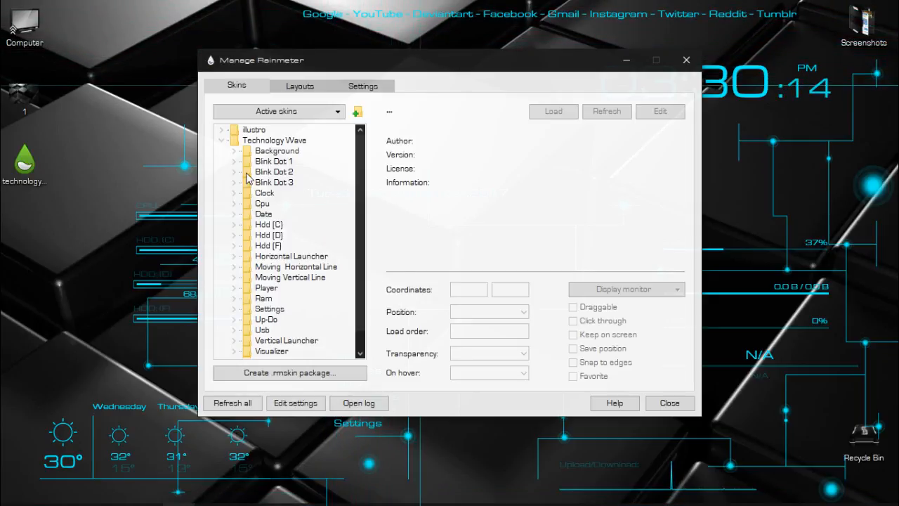
# - Unload Blink Dot 3.ini and load it back, twice, from the Skins list
pyautogui.rightClick(289, 193)
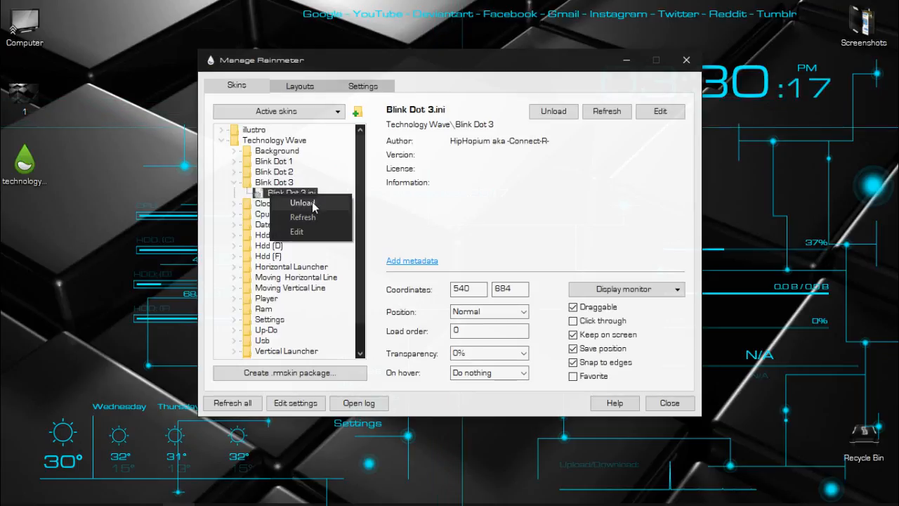
pyautogui.click(301, 203)
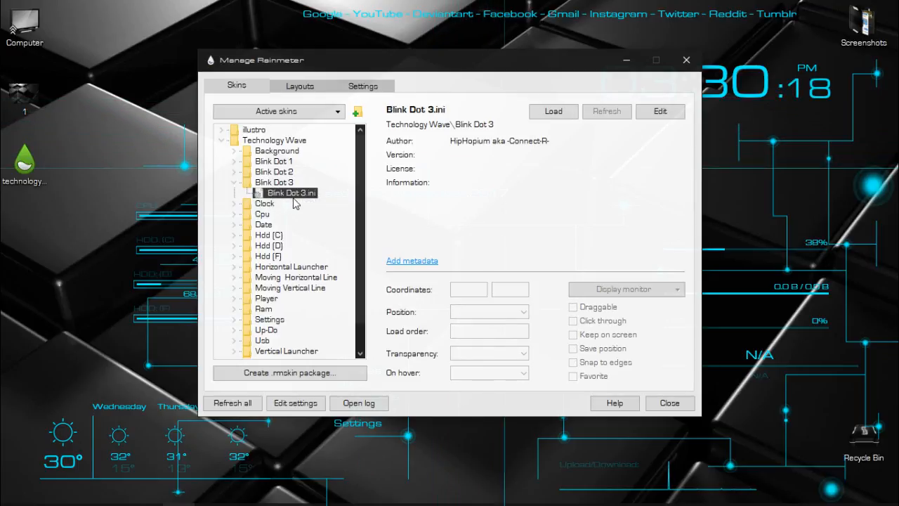
pyautogui.click(553, 111)
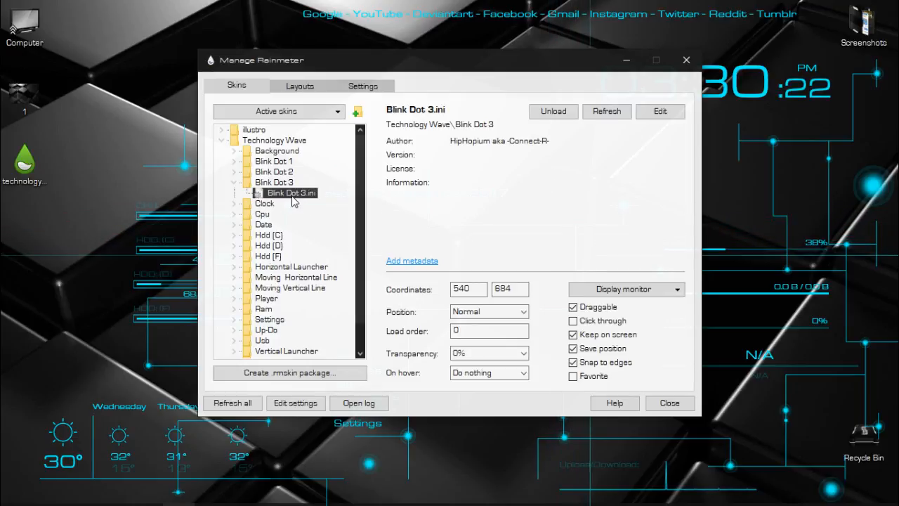
pyautogui.rightClick(289, 193)
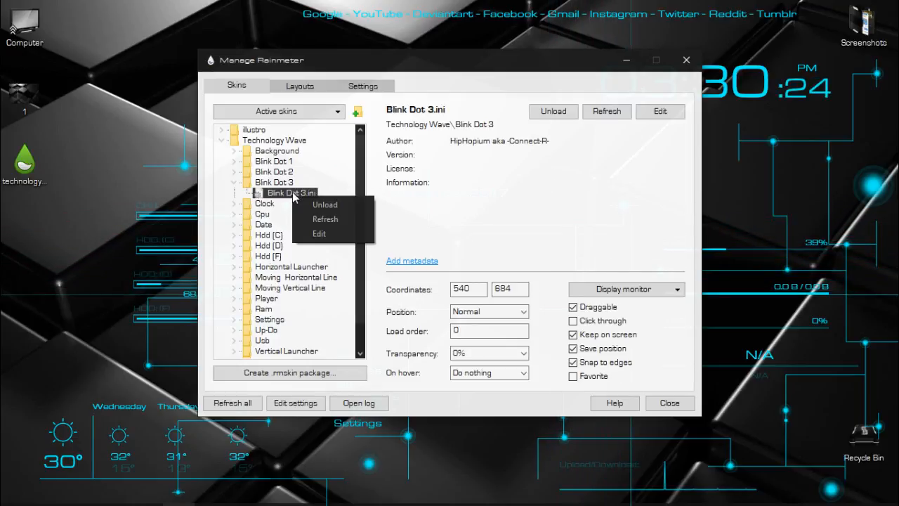
pyautogui.click(325, 205)
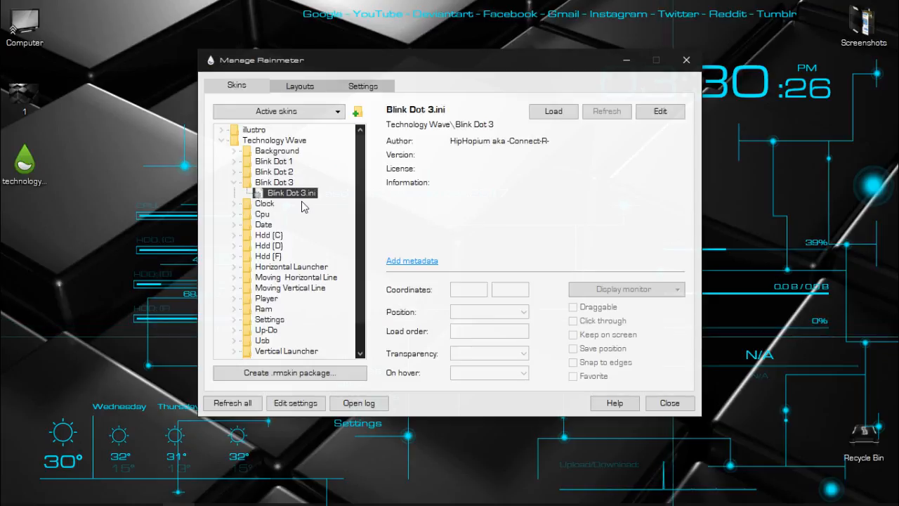
pyautogui.rightClick(289, 192)
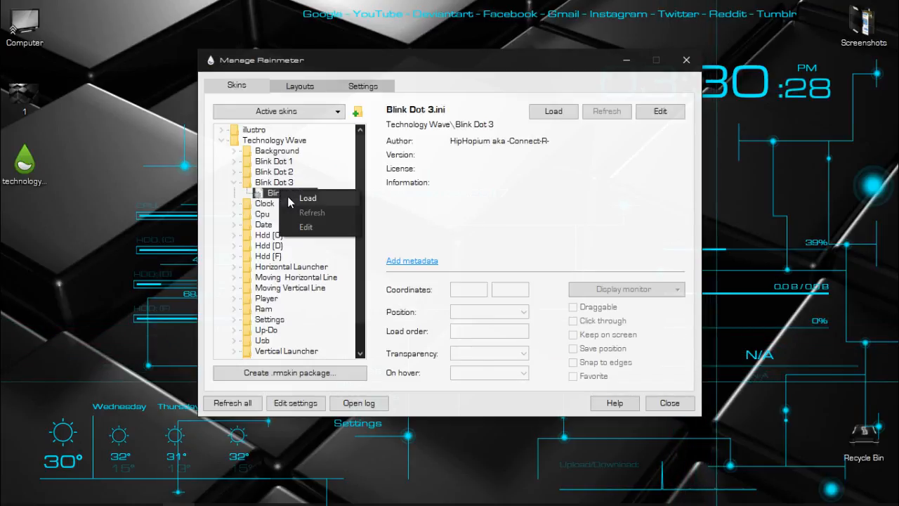
pyautogui.click(306, 196)
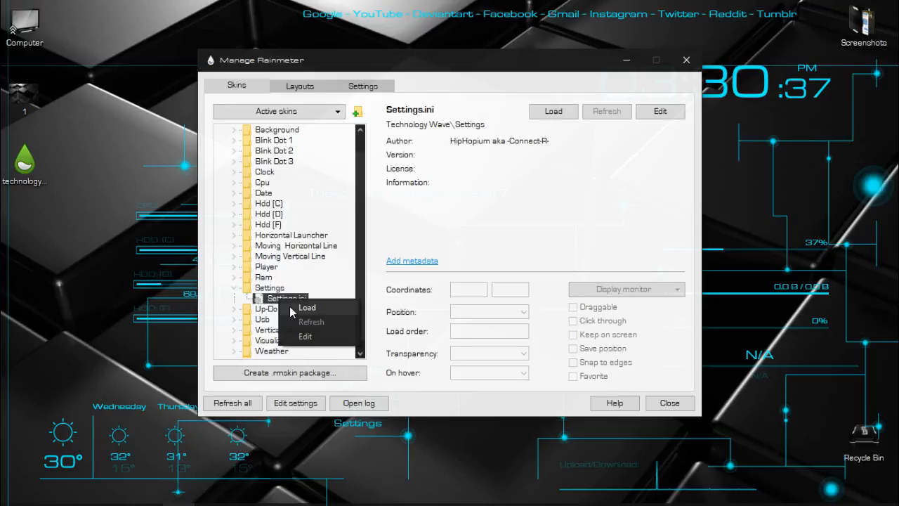
# - Load Settings.ini and pick the red swatch under Color Settings to recolour the skin
pyautogui.click(306, 306)
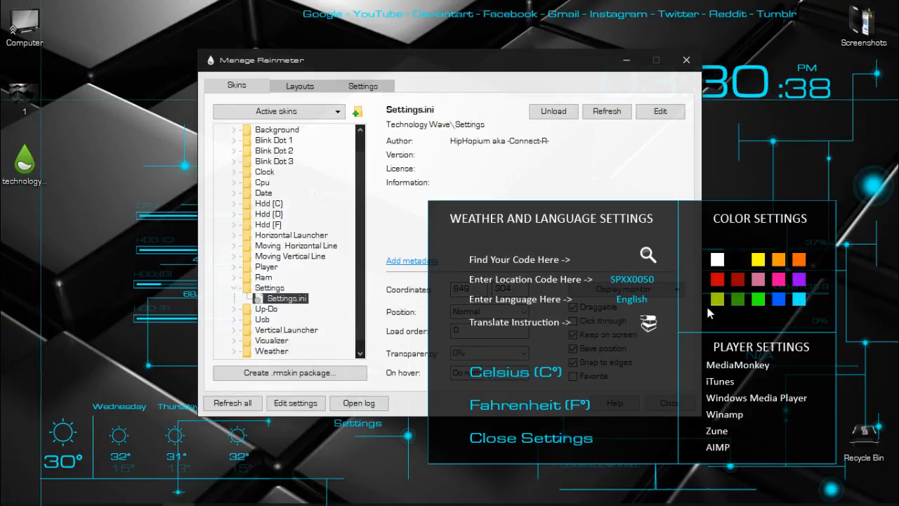
pyautogui.click(716, 278)
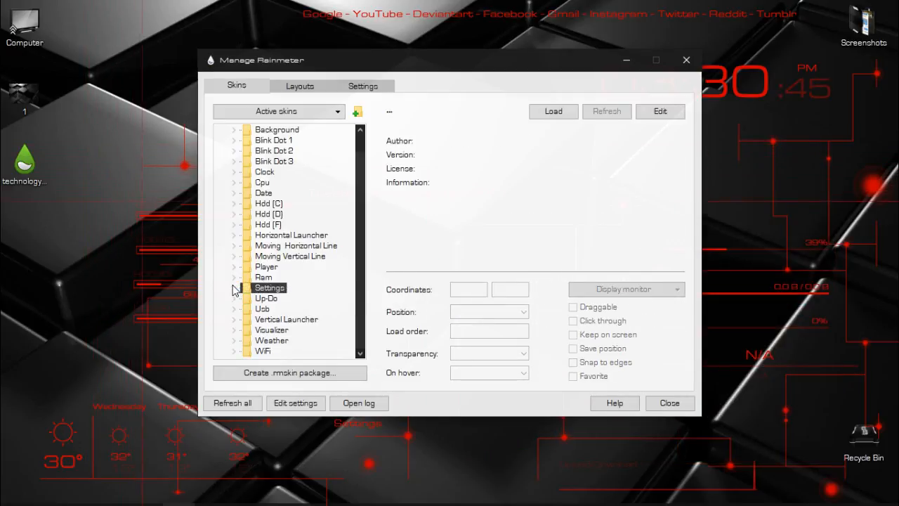
pyautogui.moveTo(293, 283)
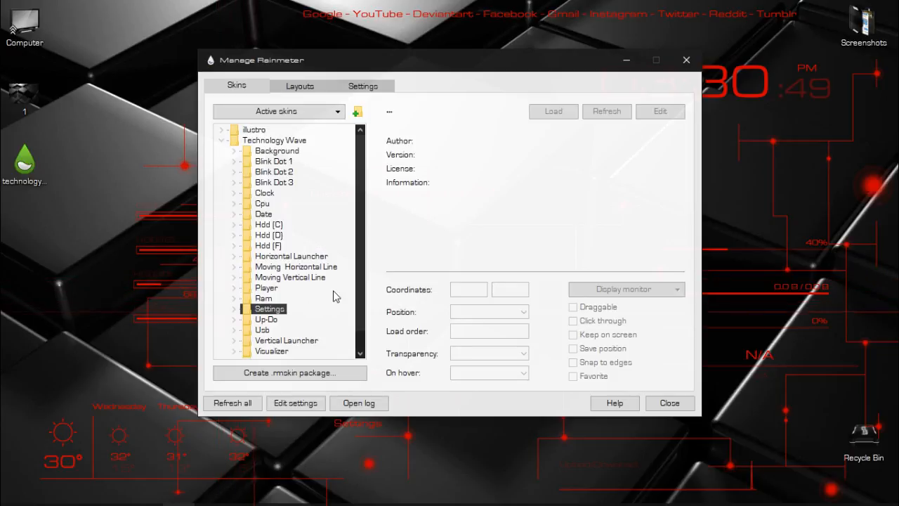
pyautogui.click(221, 141)
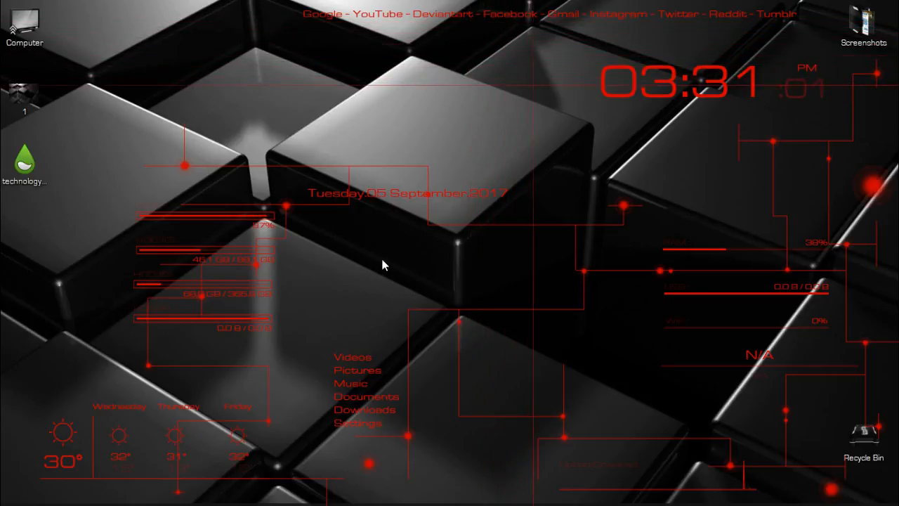
pyautogui.moveTo(416, 89)
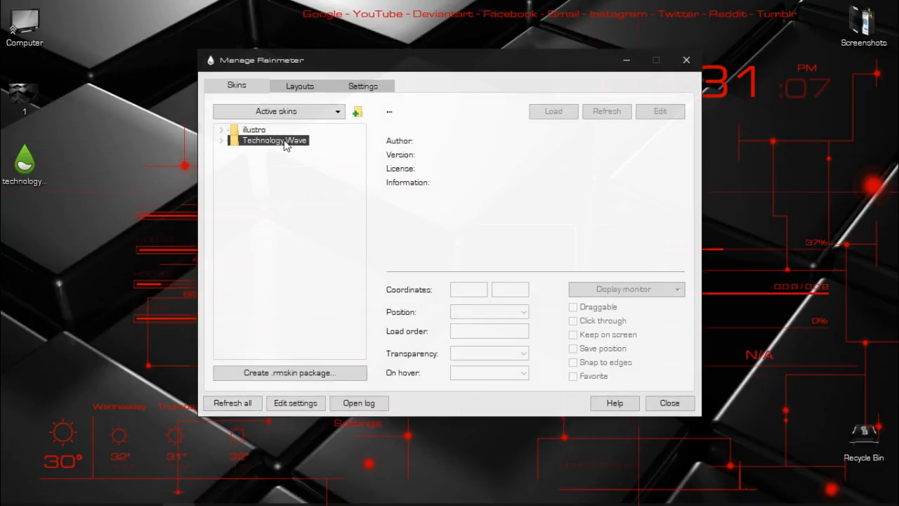
# - Expand Technology Wave, then the Moving Horizontal Line folder to reveal Moving Line
pyautogui.click(222, 141)
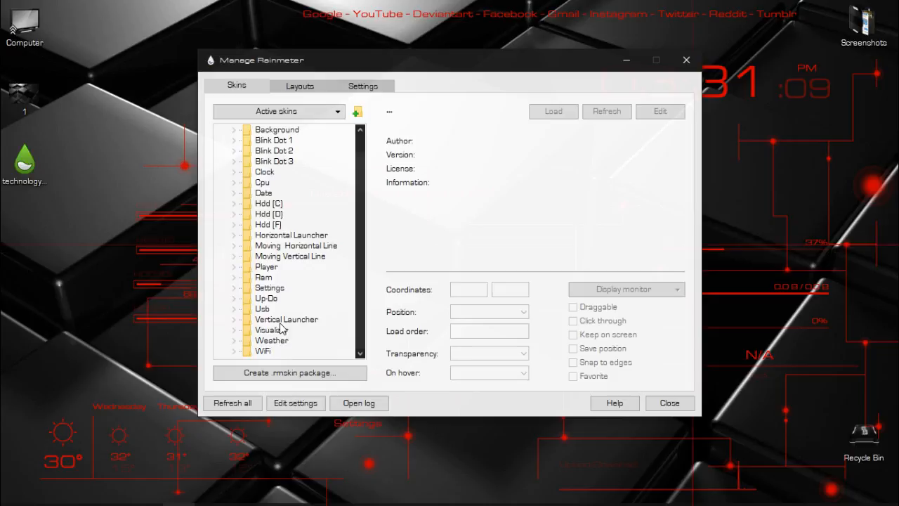
pyautogui.rightClick(807, 351)
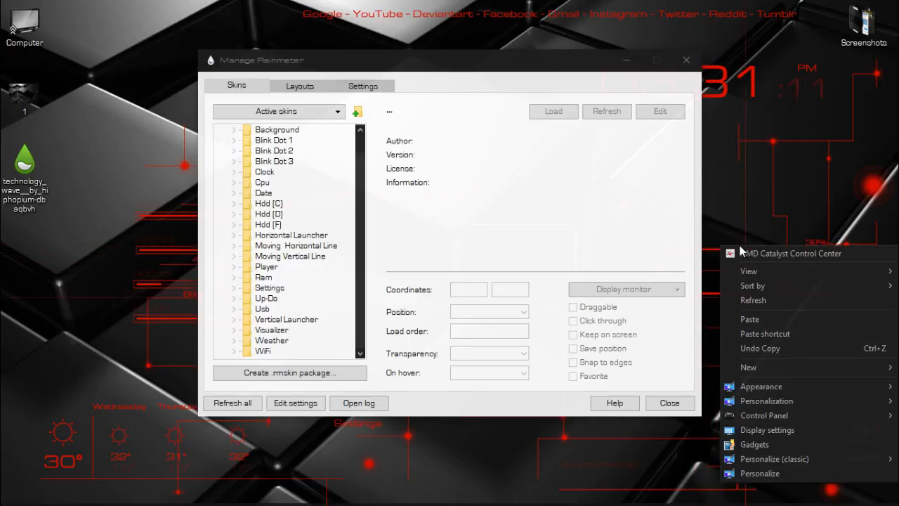
pyautogui.click(233, 244)
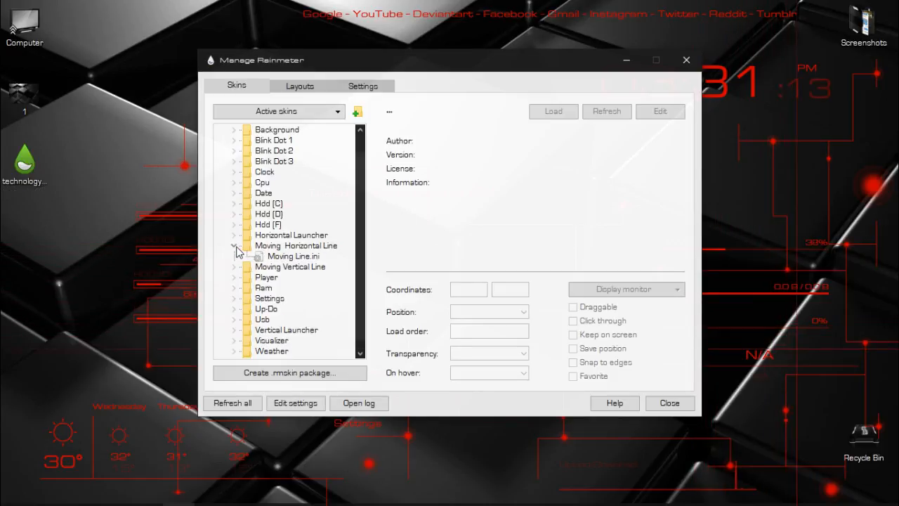
pyautogui.click(233, 245)
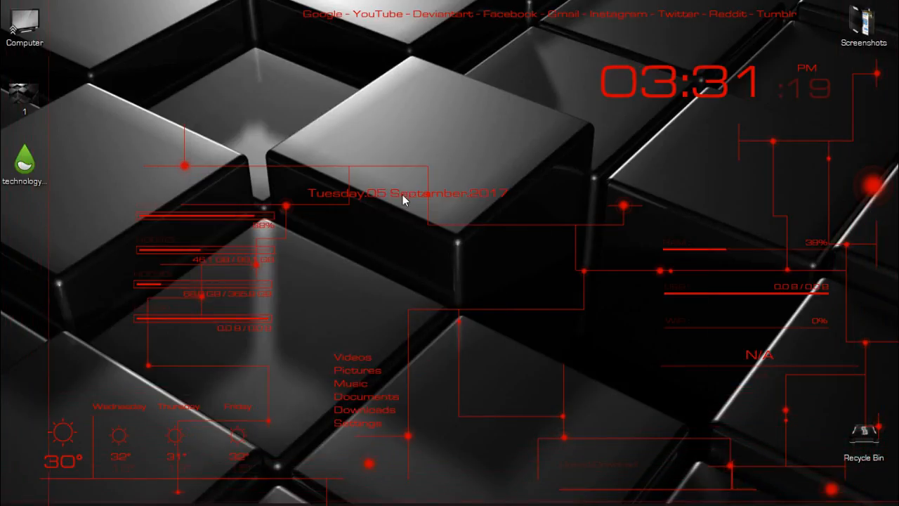
pyautogui.moveTo(433, 59)
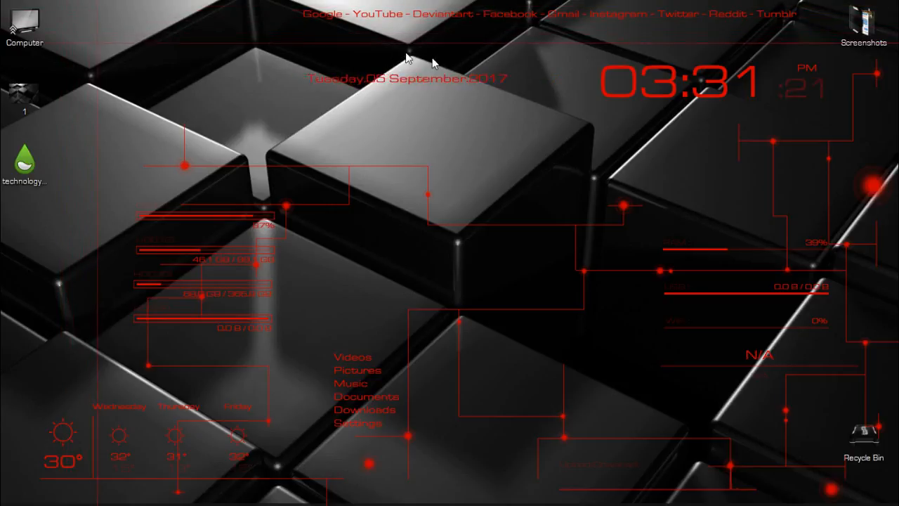
pyautogui.moveTo(687, 139)
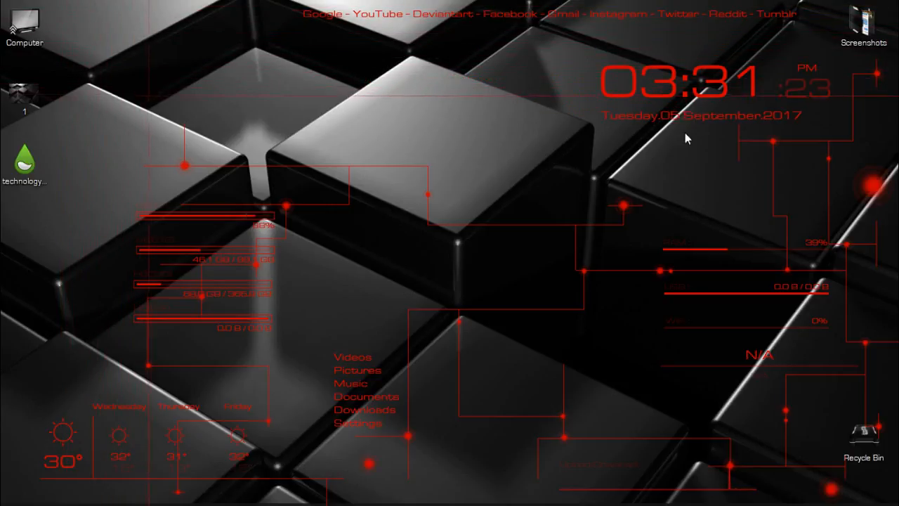
pyautogui.moveTo(418, 153)
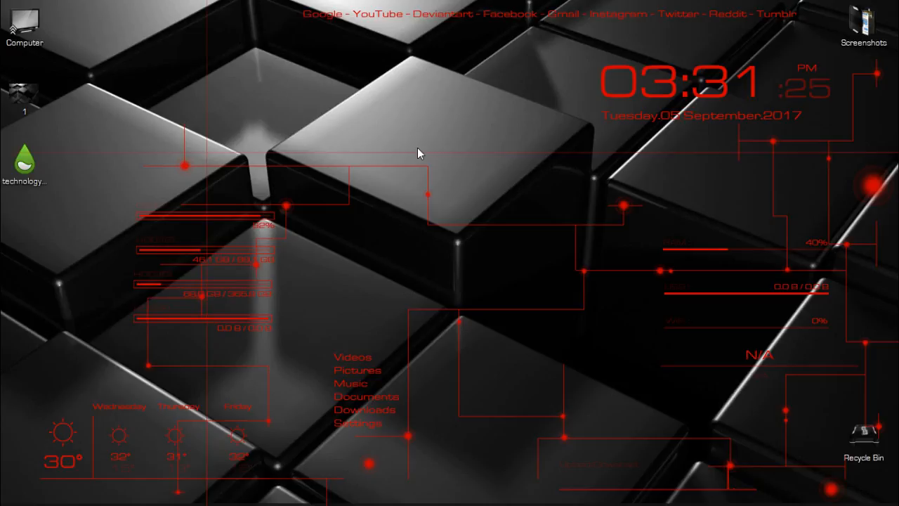